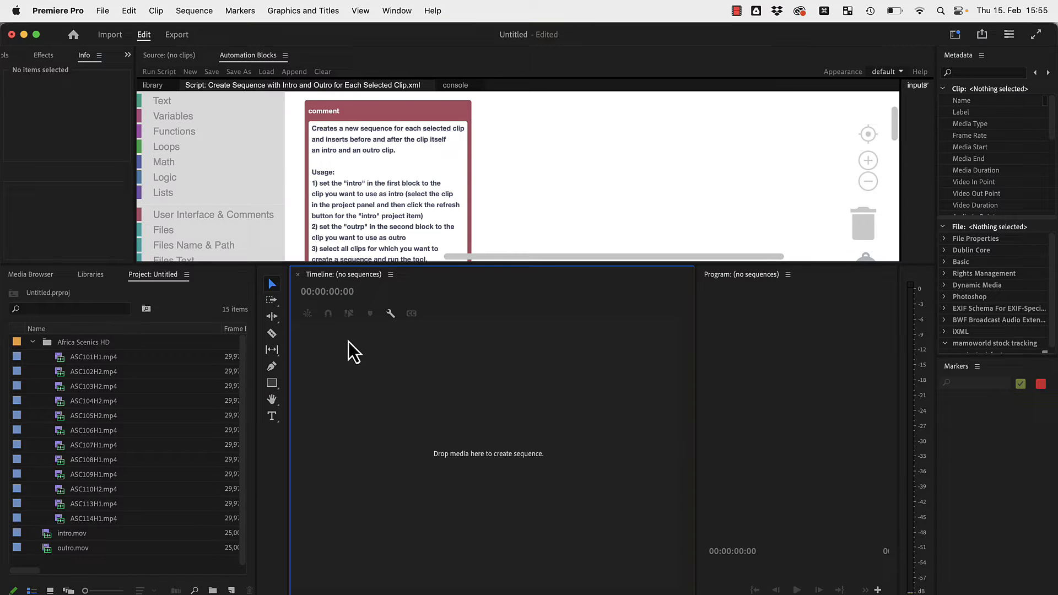
Load the Create Sequence with Intro and Outro script from Community Library > Sequence.
click(152, 85)
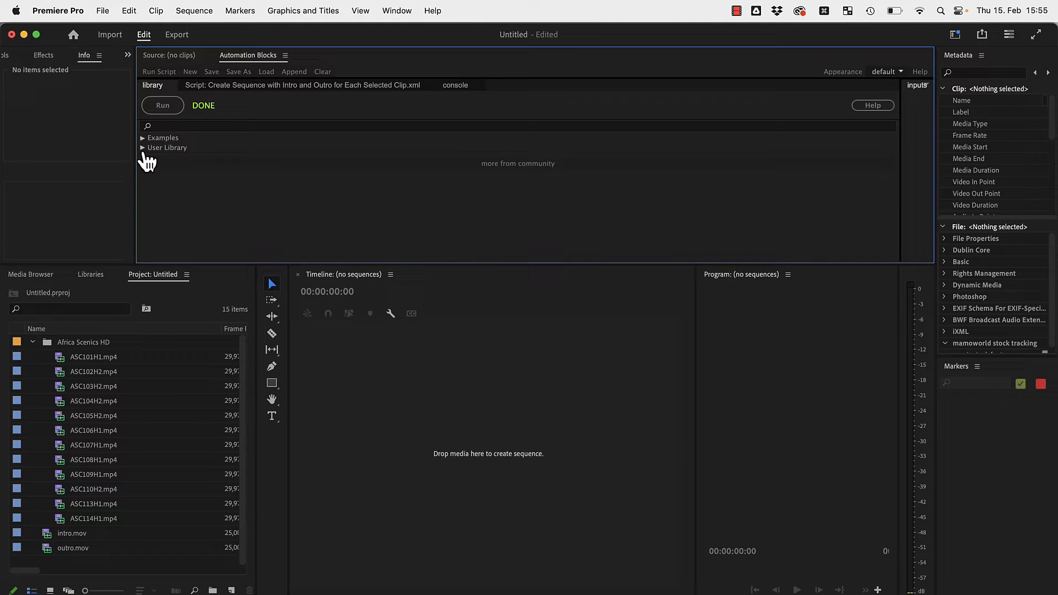
click(142, 148)
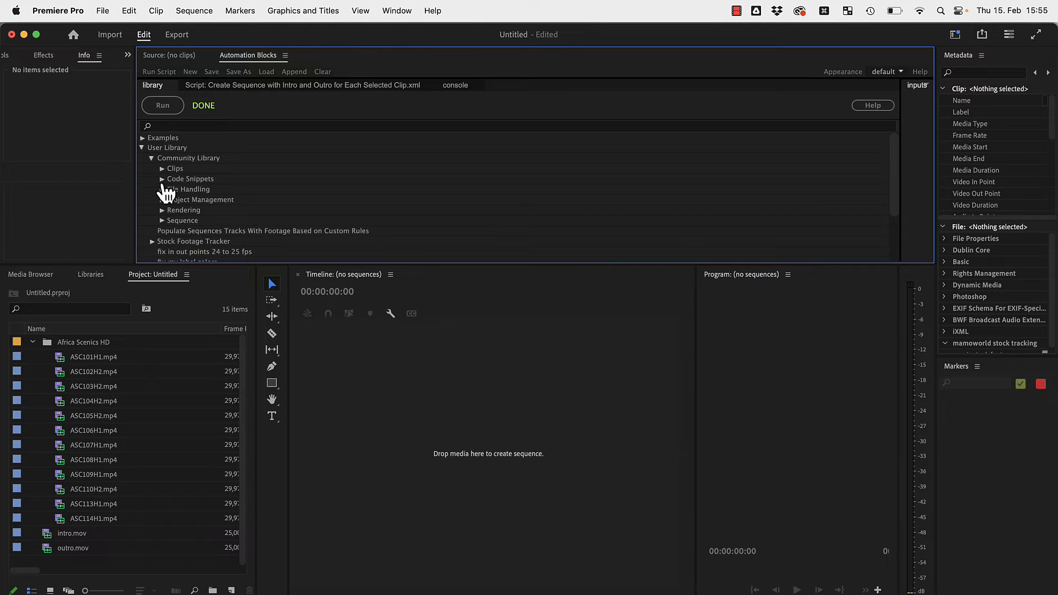
click(182, 220)
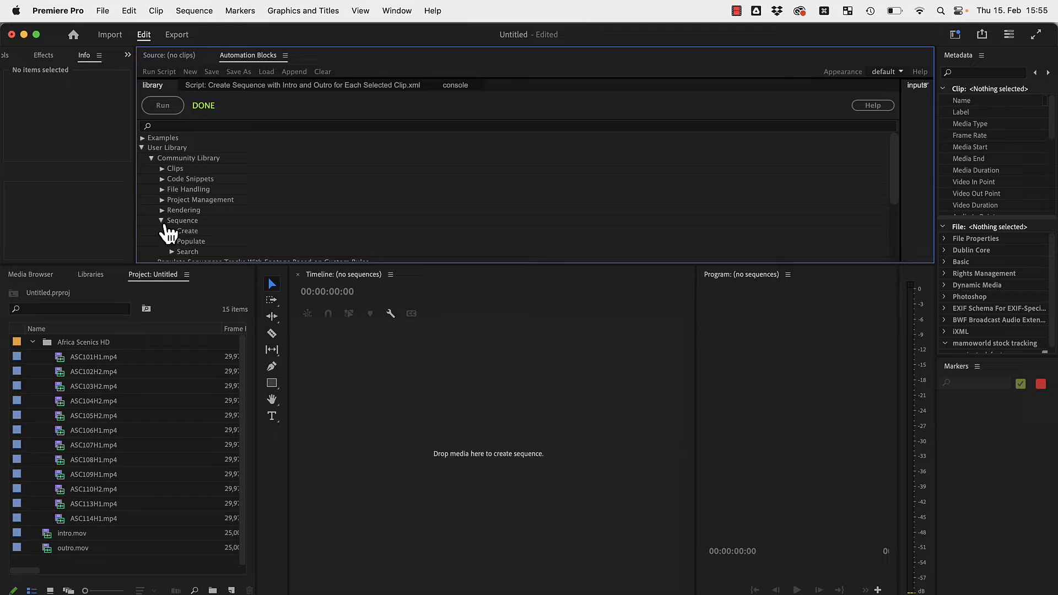
click(187, 231)
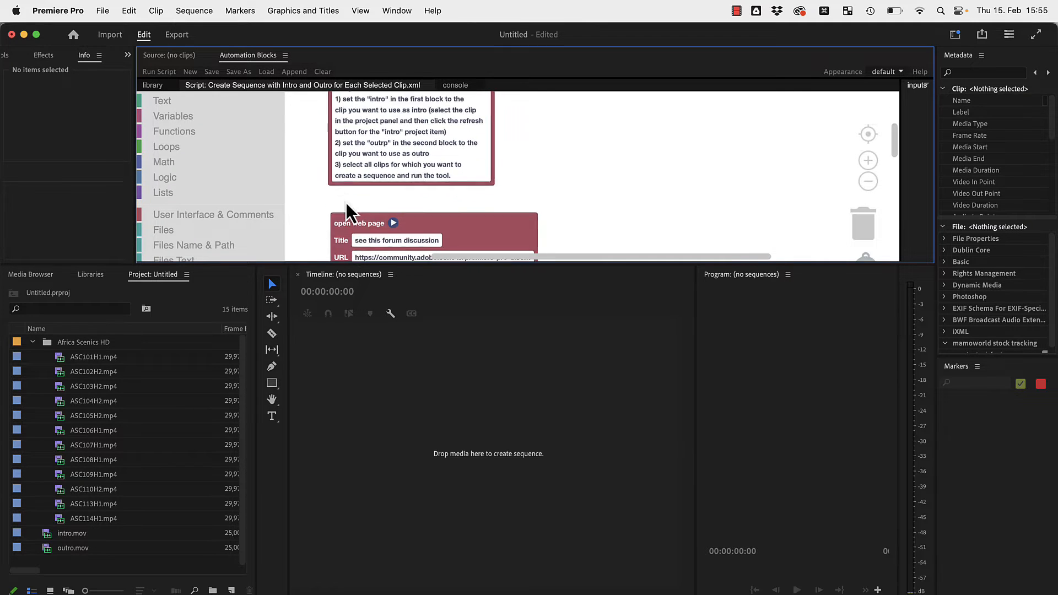
Assign intro.mov to the script's intro block, then select outro.mov in the Project panel.
scroll(down, 3)
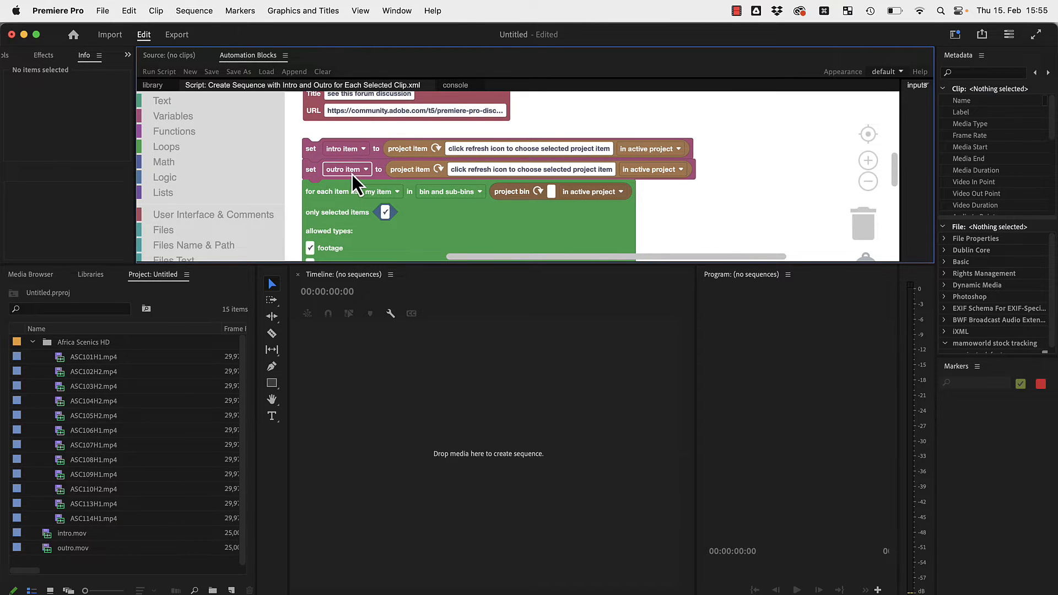
click(71, 533)
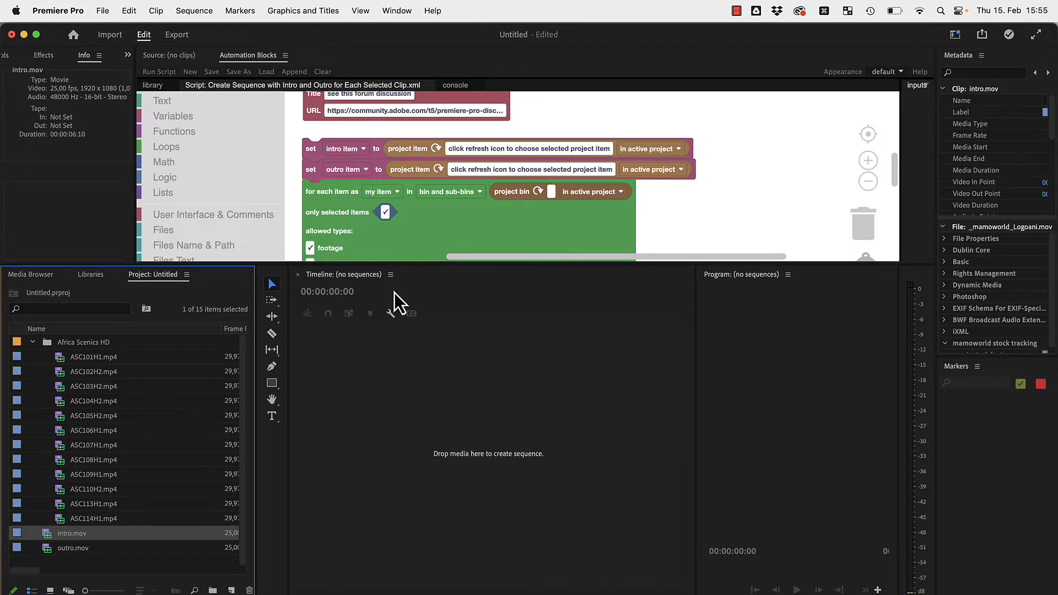
click(436, 148)
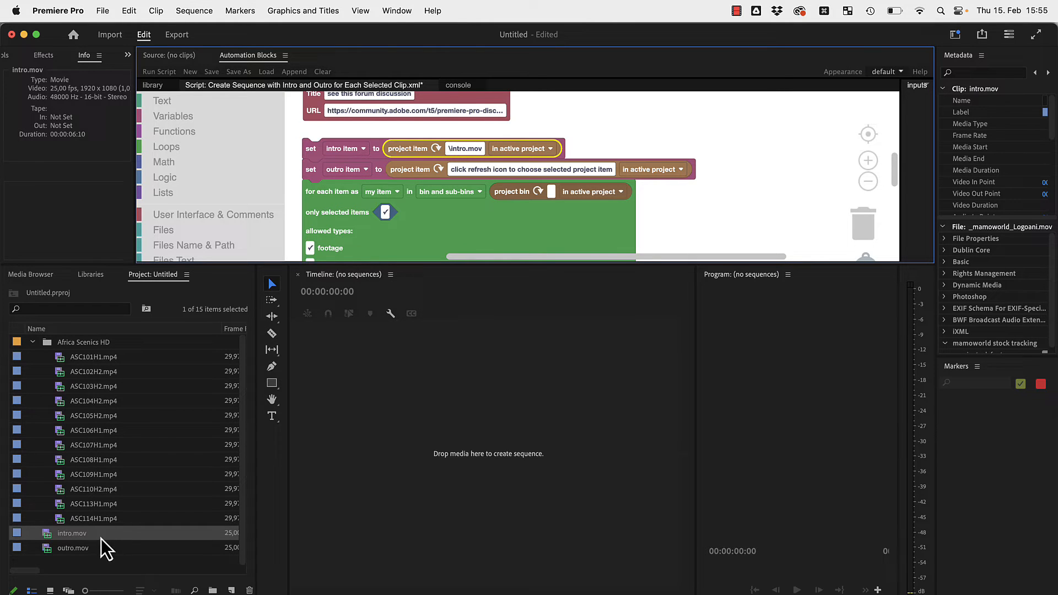
click(72, 547)
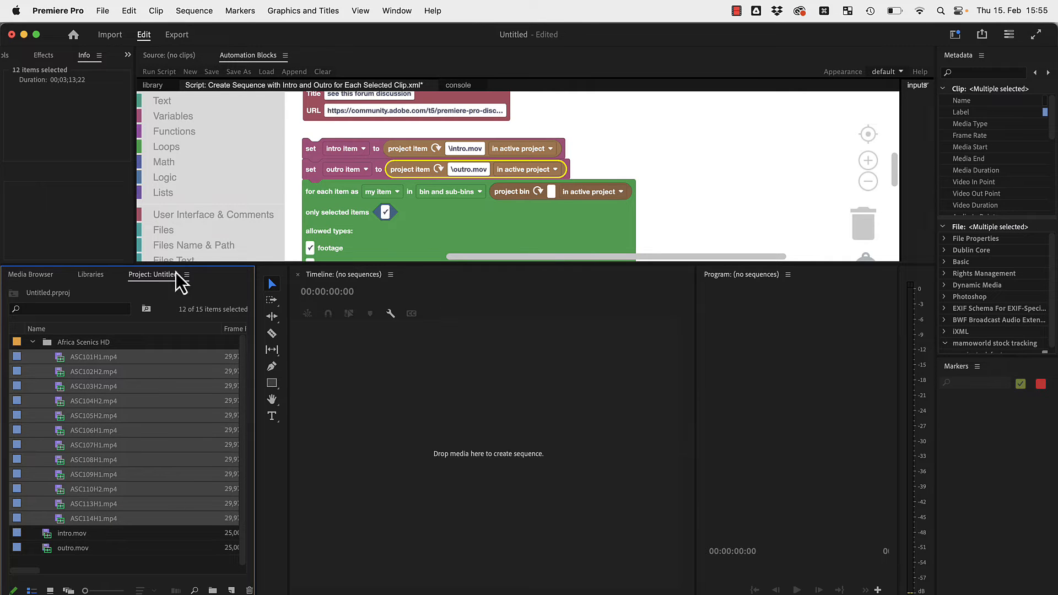
Run the script to generate one sequence per selected clip.
click(159, 72)
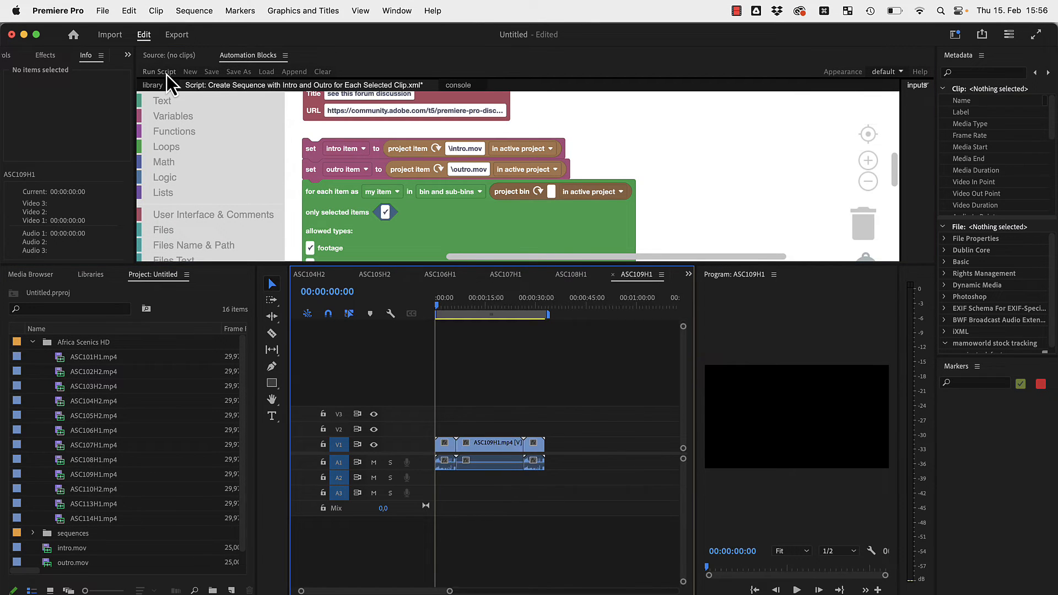
click(158, 72)
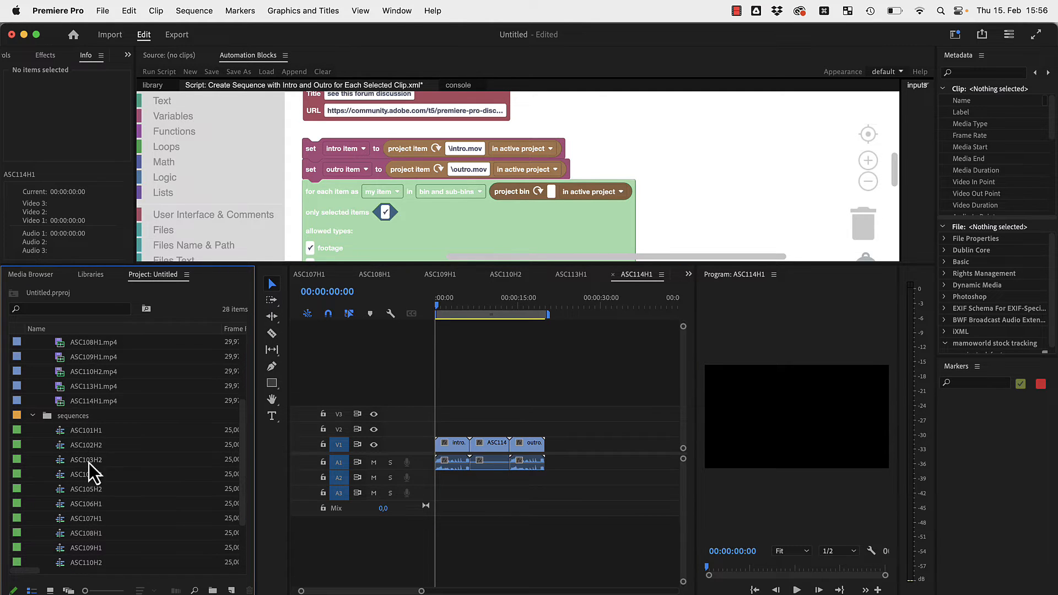
mouse_move(93, 442)
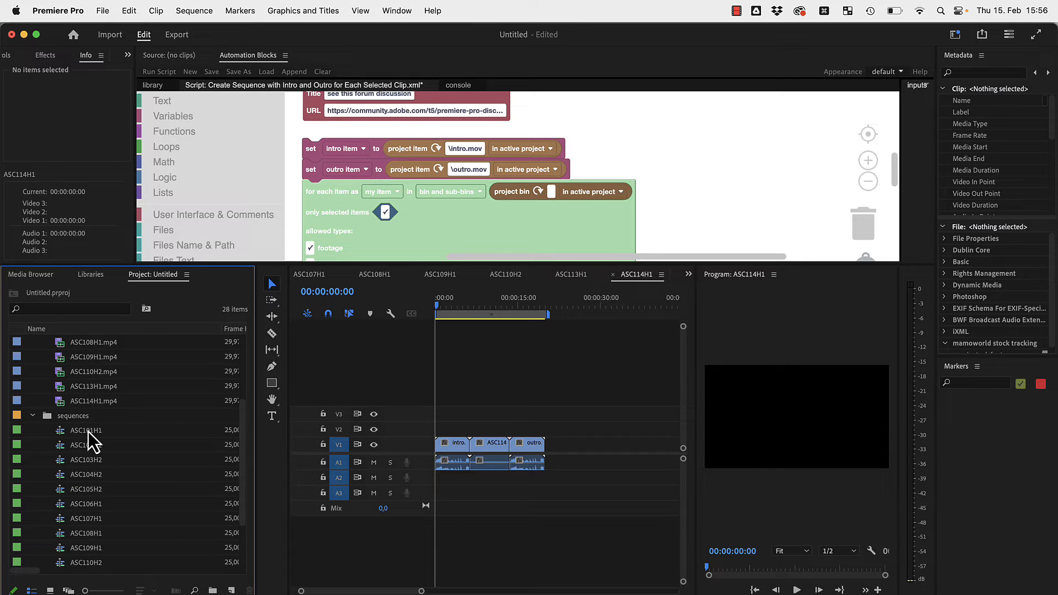
Open sequences ASC103H2 and ASC104H2 and scrub through intro and landscape clip.
click(86, 444)
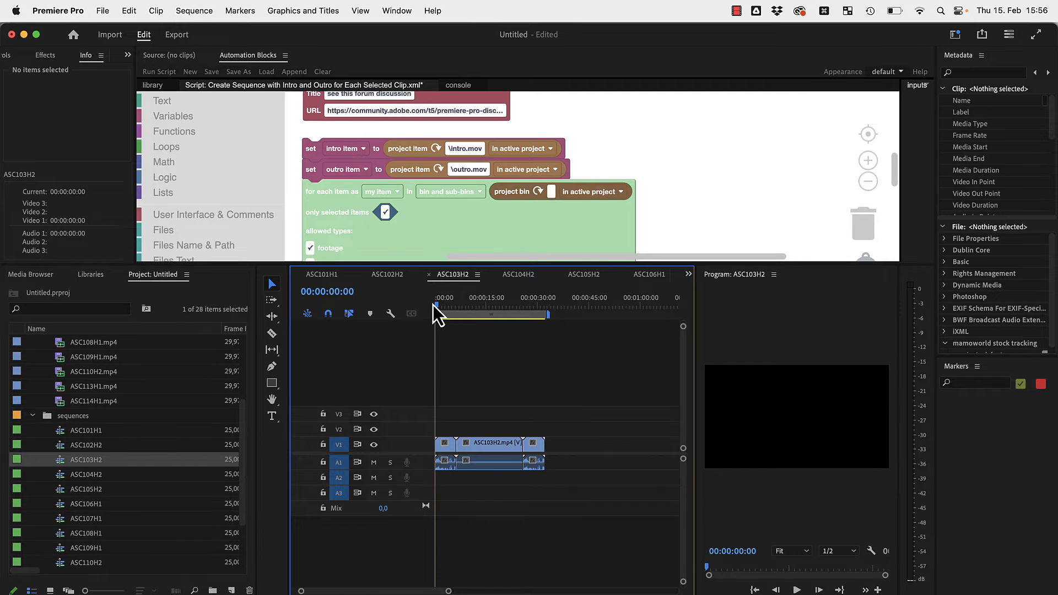
click(457, 305)
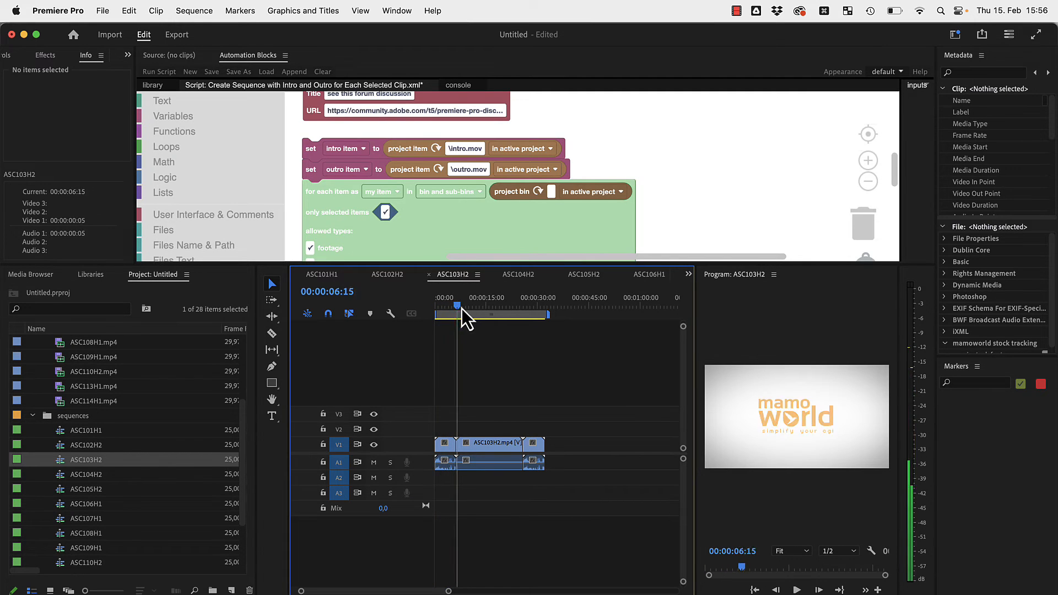
click(502, 306)
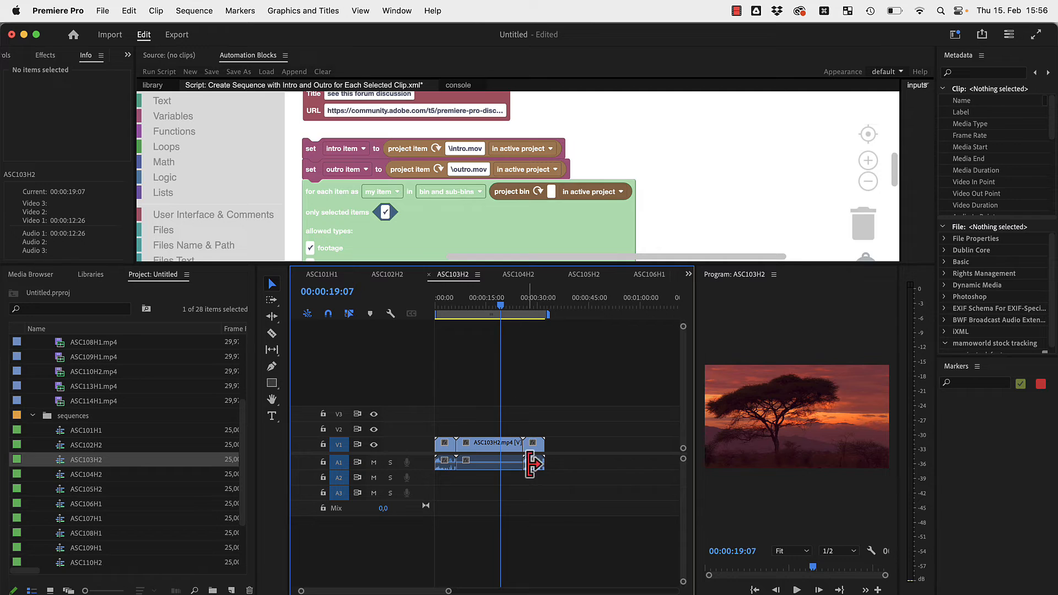
double_click(86, 474)
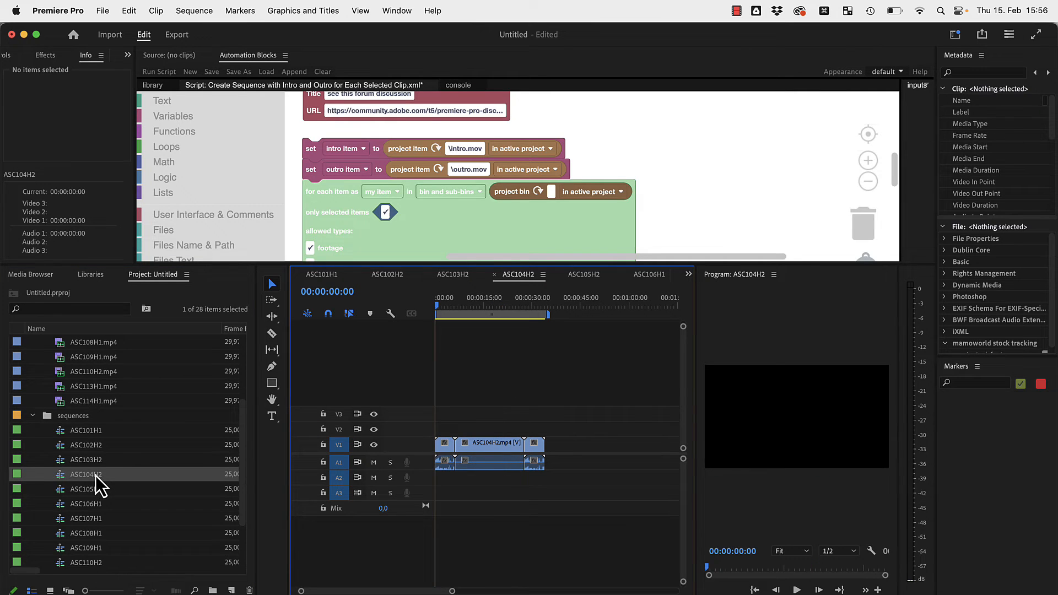
click(444, 314)
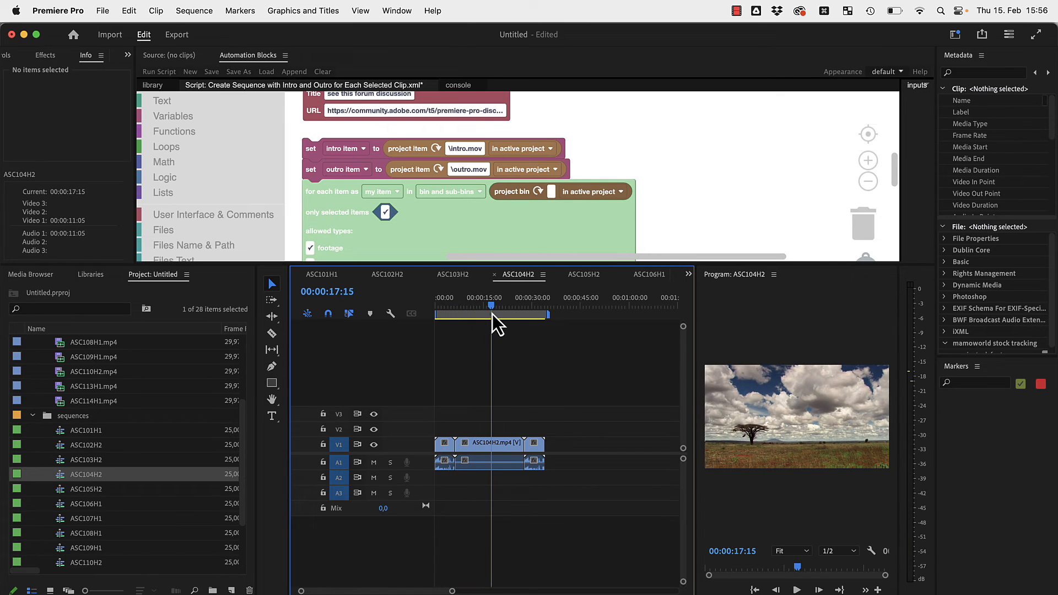
mouse_move(536, 421)
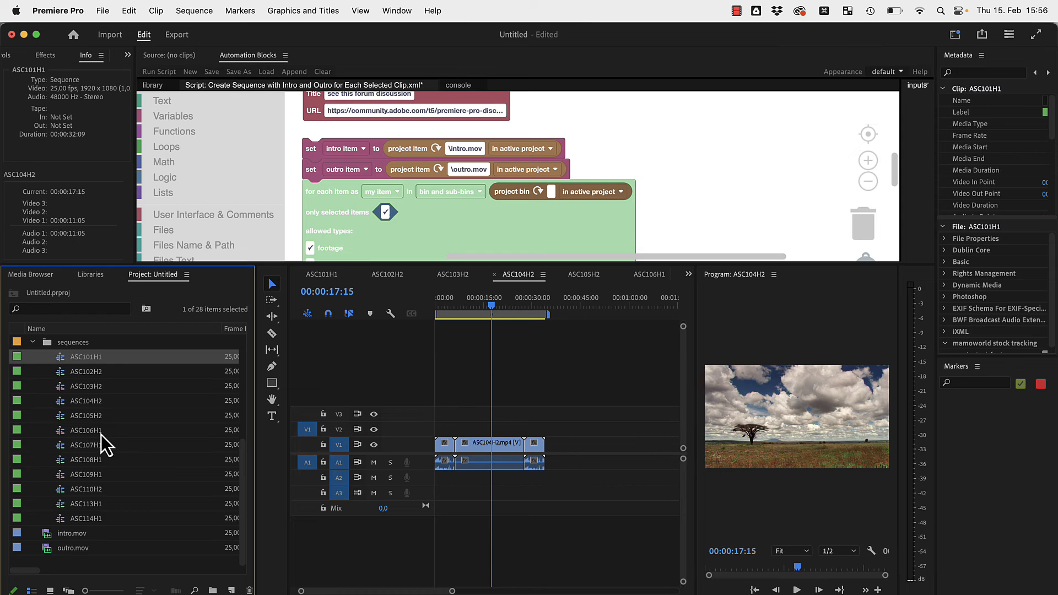
Select all twelve sequences and show File > Export options for Media Encoder.
click(86, 356)
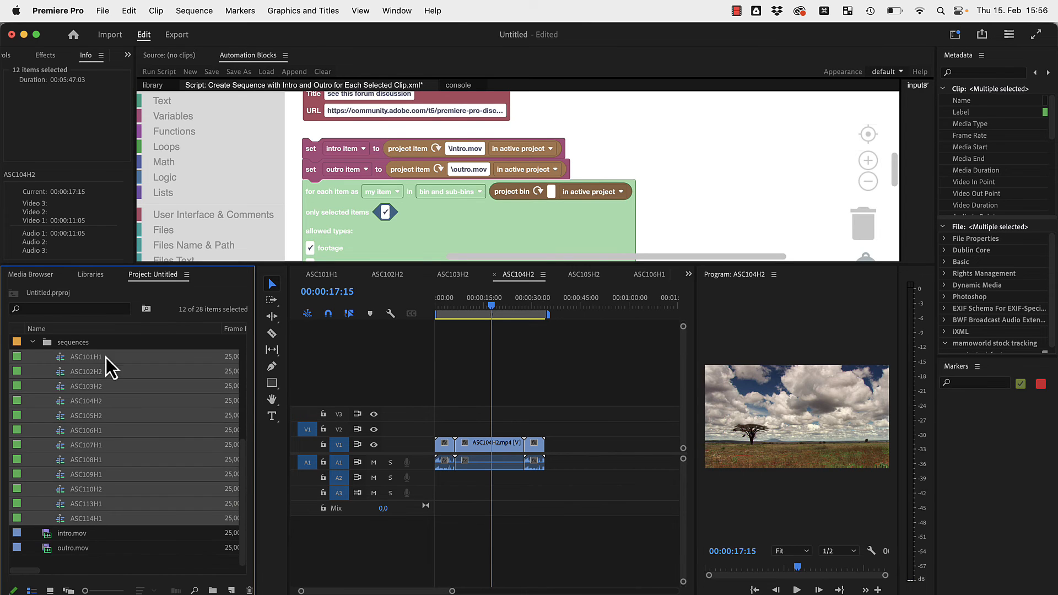
click(103, 10)
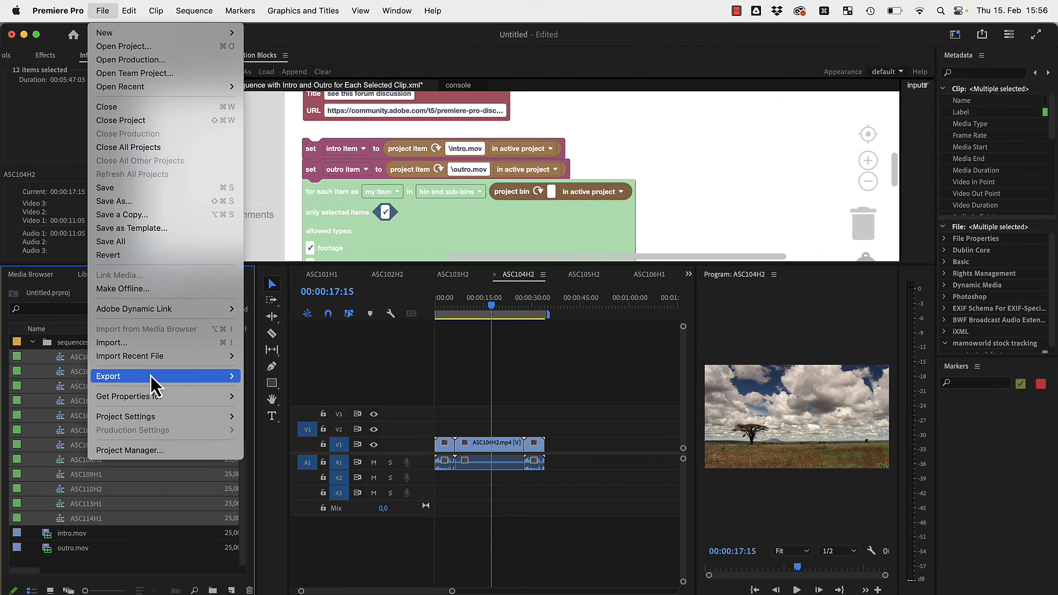
click(108, 376)
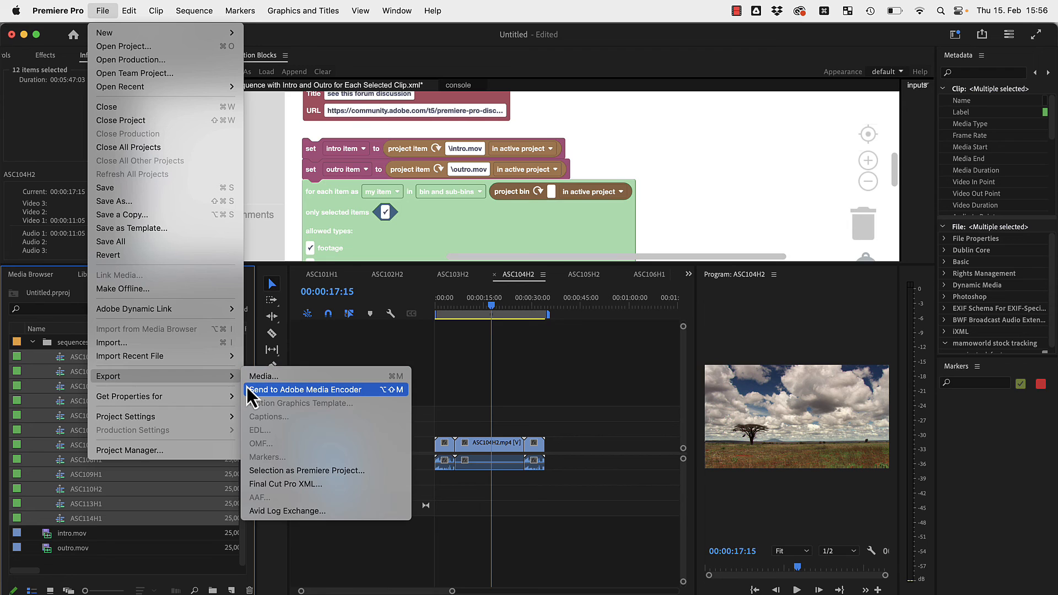